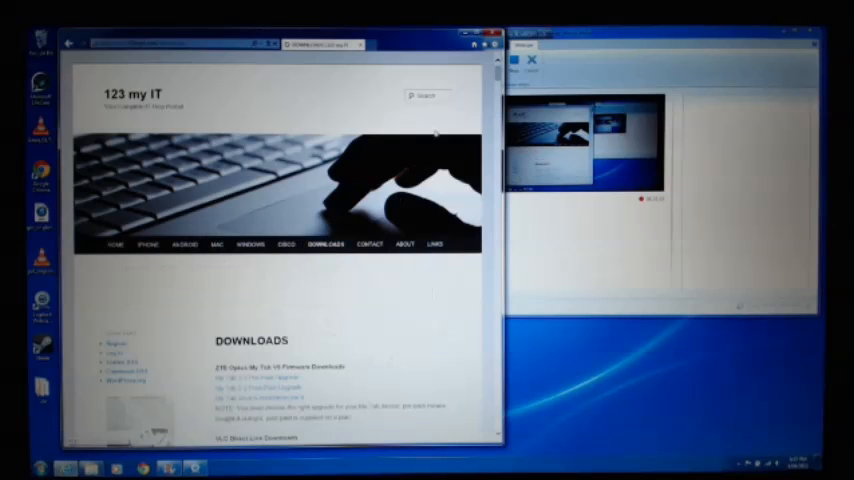
Acknowledge the MyTab V9 upgrade tool's message box prompt after launching it
scroll("down", 3)
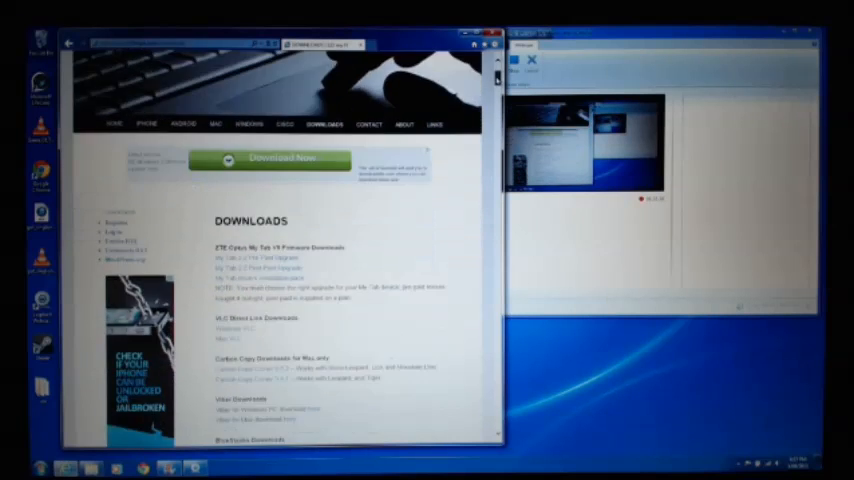
scroll("down", 3)
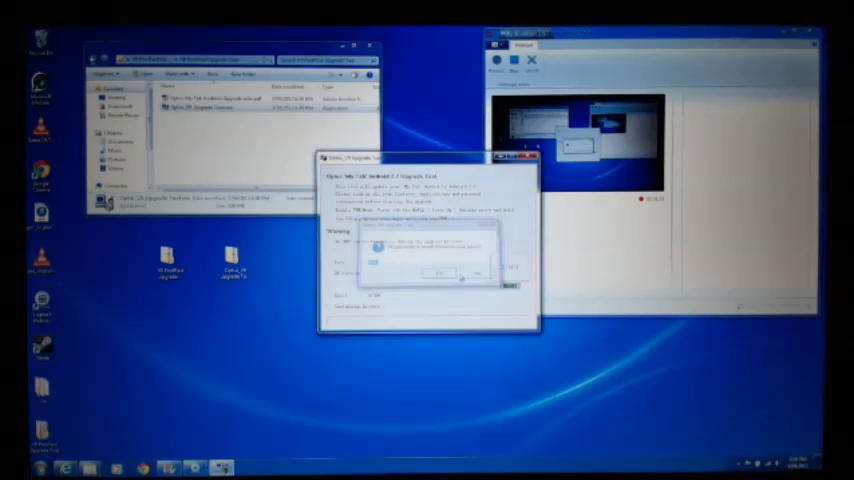
left_click(438, 272)
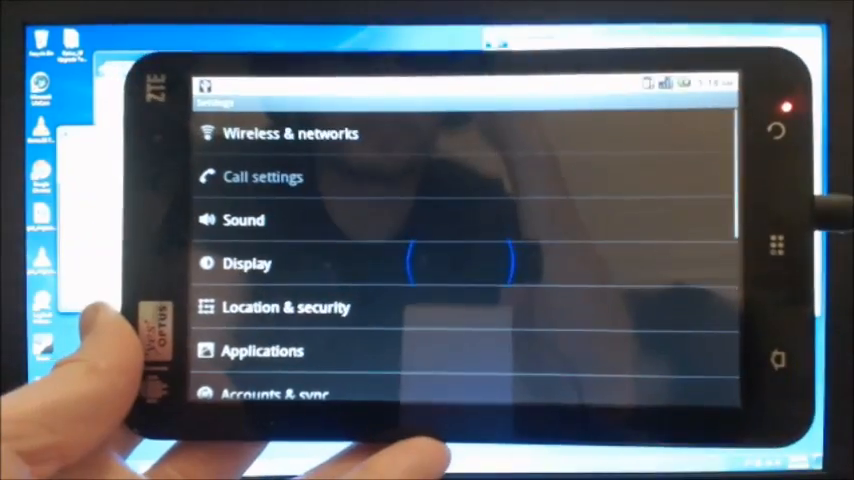
Enter Wireless & networks from the Settings list, showing Wi-Fi as disconnected
left_click(290, 132)
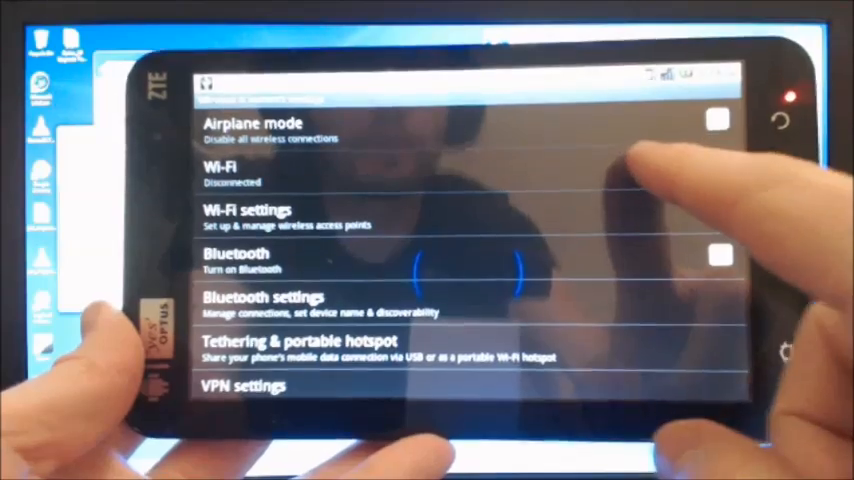
Turn on the Wi-Fi checkbox in Wireless & network settings
left_click(718, 168)
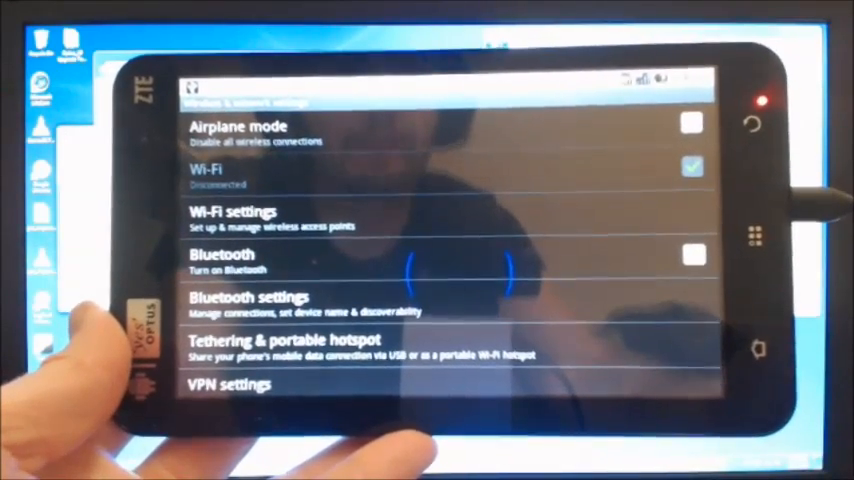
left_click(694, 166)
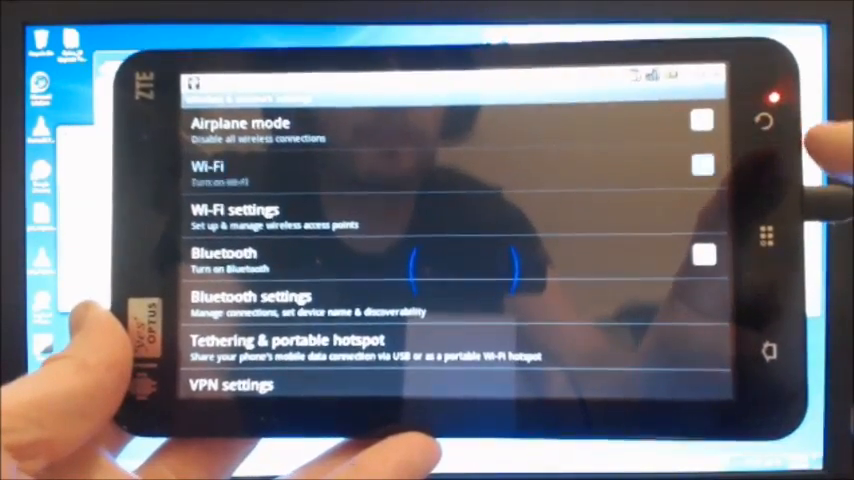